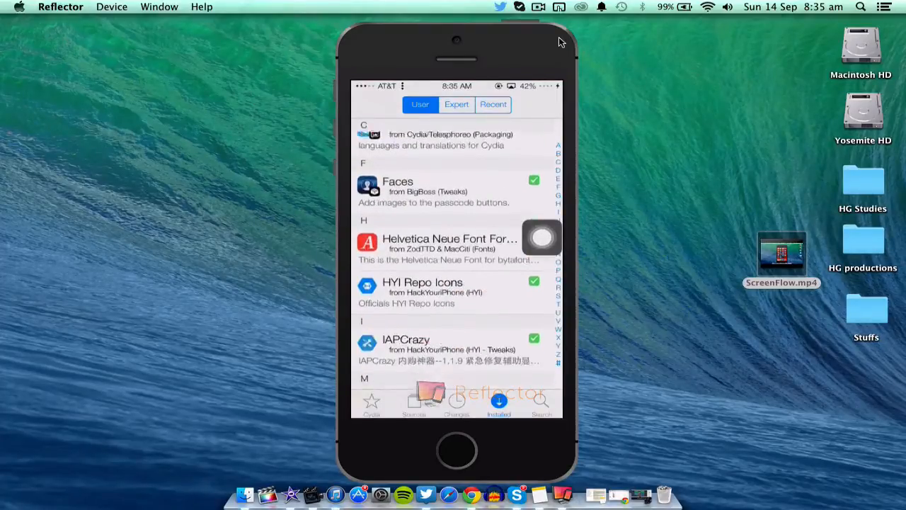
- Scroll through the installed NoMotion tweak's details to read its parallax-removal description
scroll("down", 3)
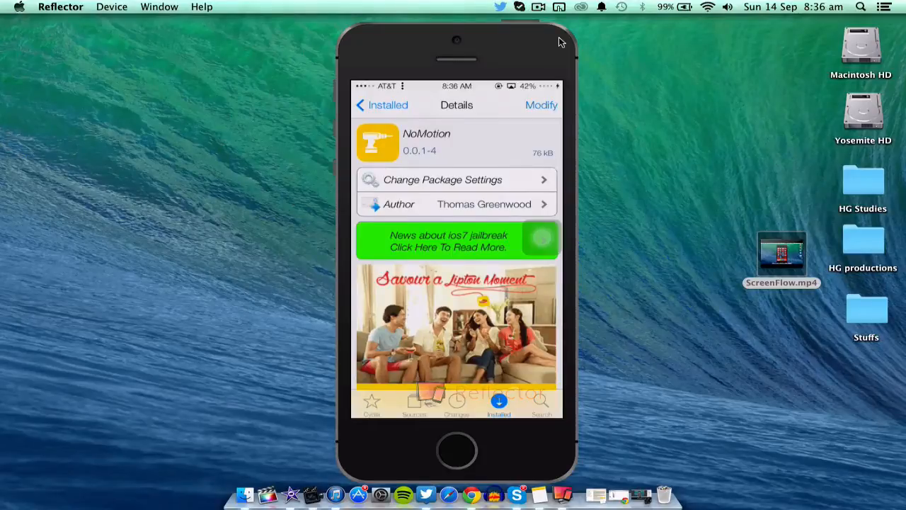
scroll("down", 3)
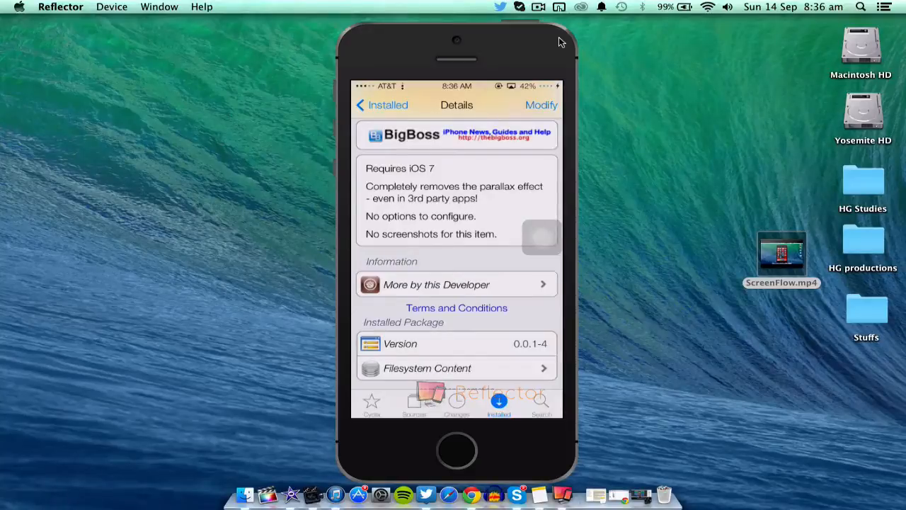
scroll("down", 3)
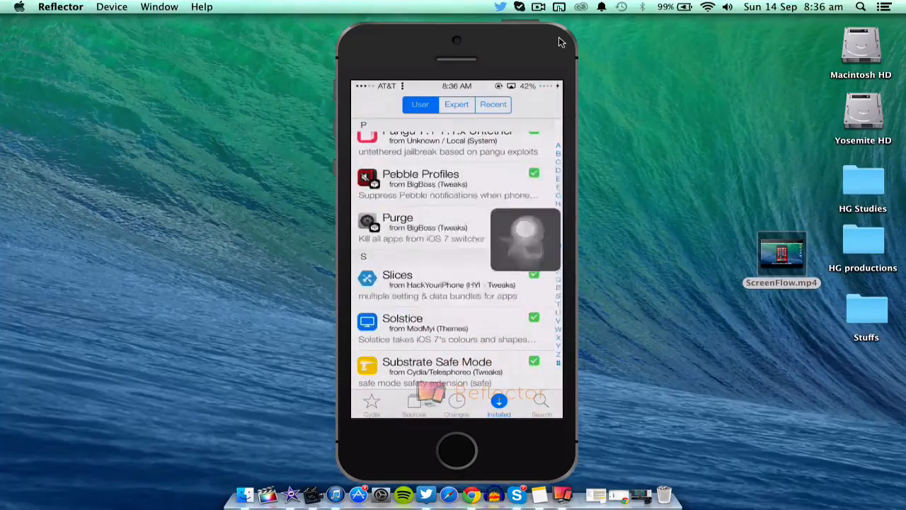
- Return to the home screen and swipe to another app page to show parallax is gone
key("home")
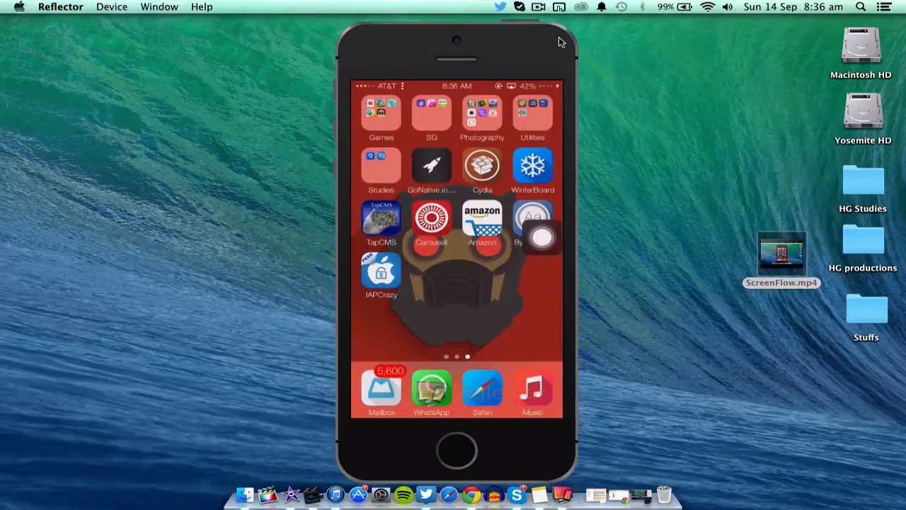
scroll("left", 3)
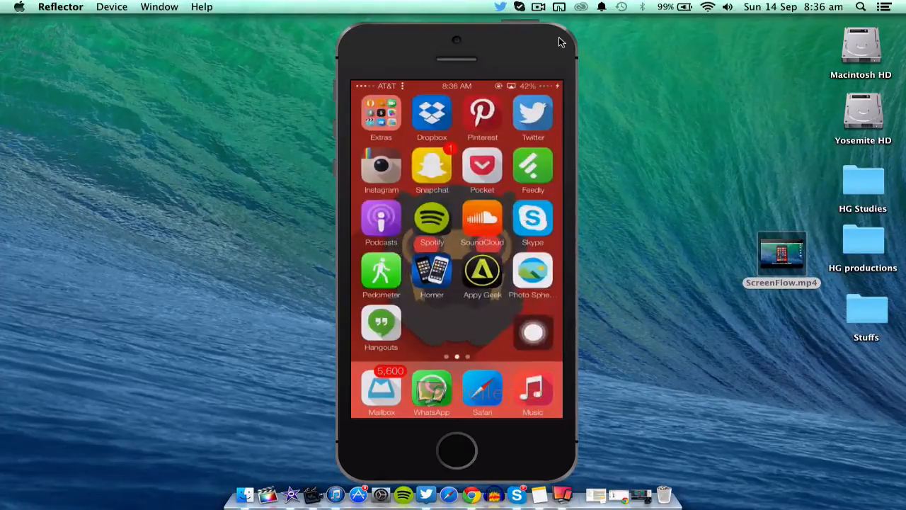